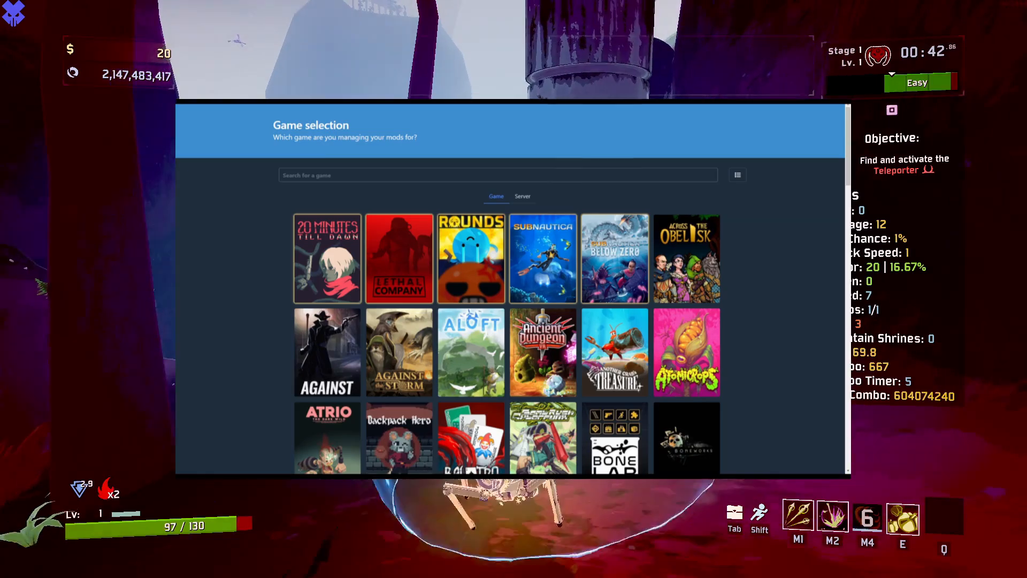
Search for 'Risk' and choose Risk of Rain 2 as the game to manage.
{"action": "type", "text": "Risk of Rain 2"}
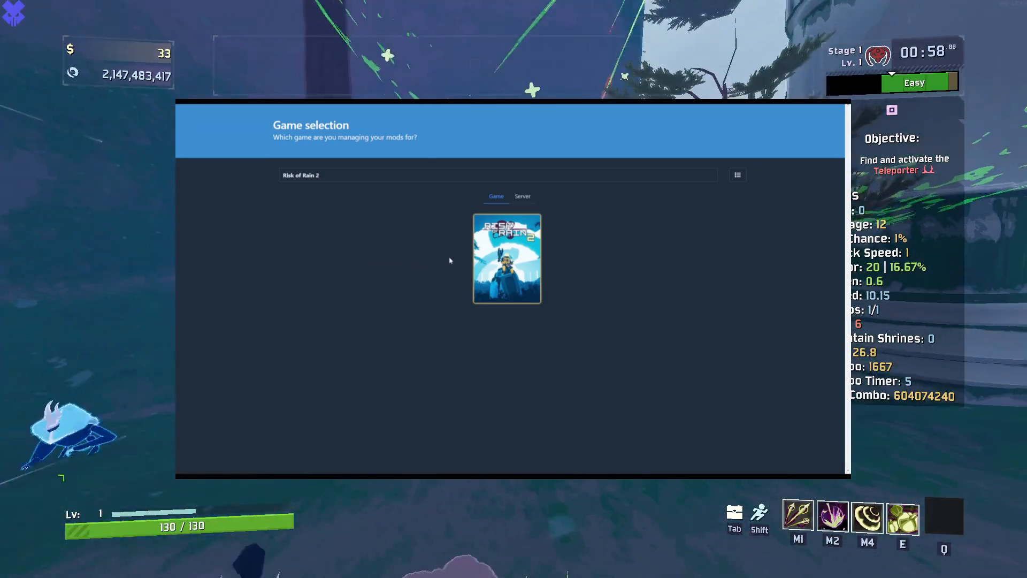
{"action": "left_click", "coordinate": [506, 258]}
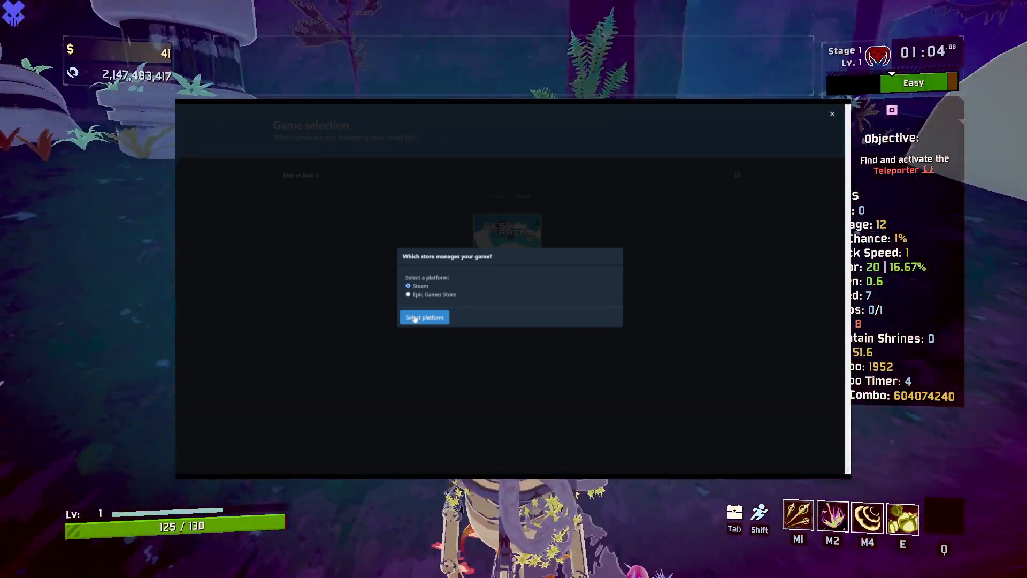
Confirm Steam as the store platform for Risk of Rain 2.
{"action": "left_click", "coordinate": [424, 316]}
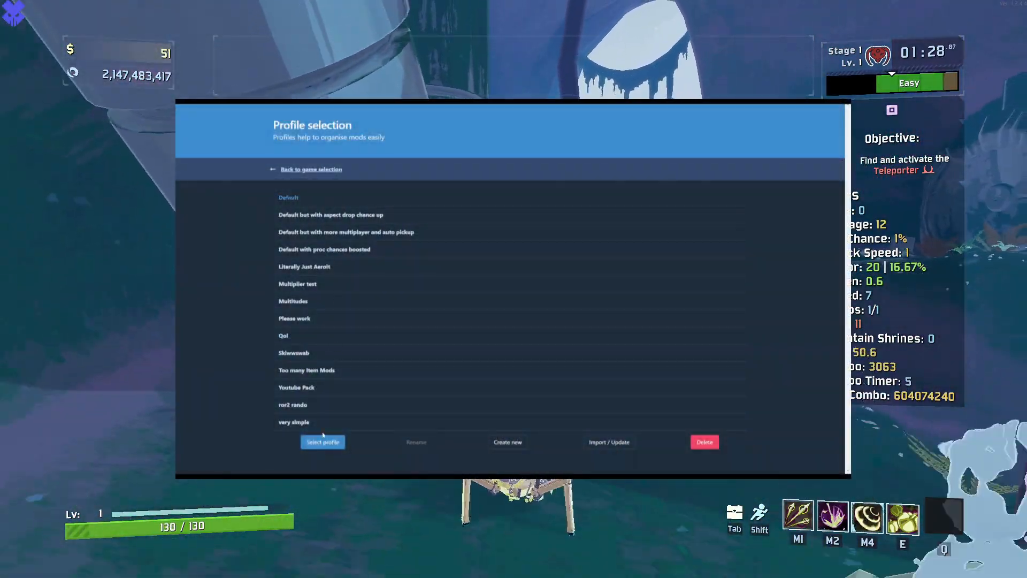
Load the Default profile to reach the online mod catalogue.
{"action": "left_click", "coordinate": [322, 441]}
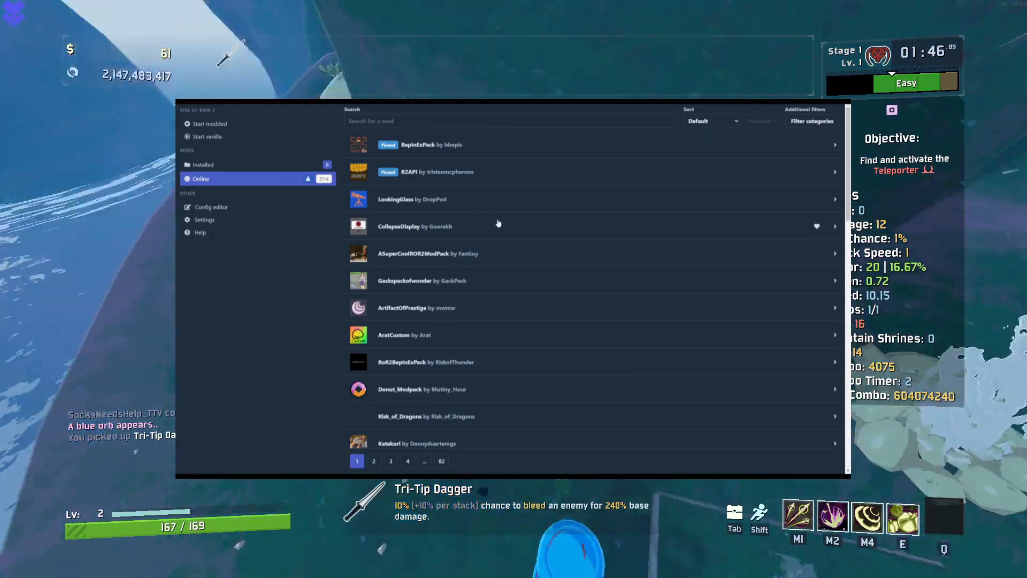
{"action": "scroll", "scroll_direction": "down", "scroll_amount": 3}
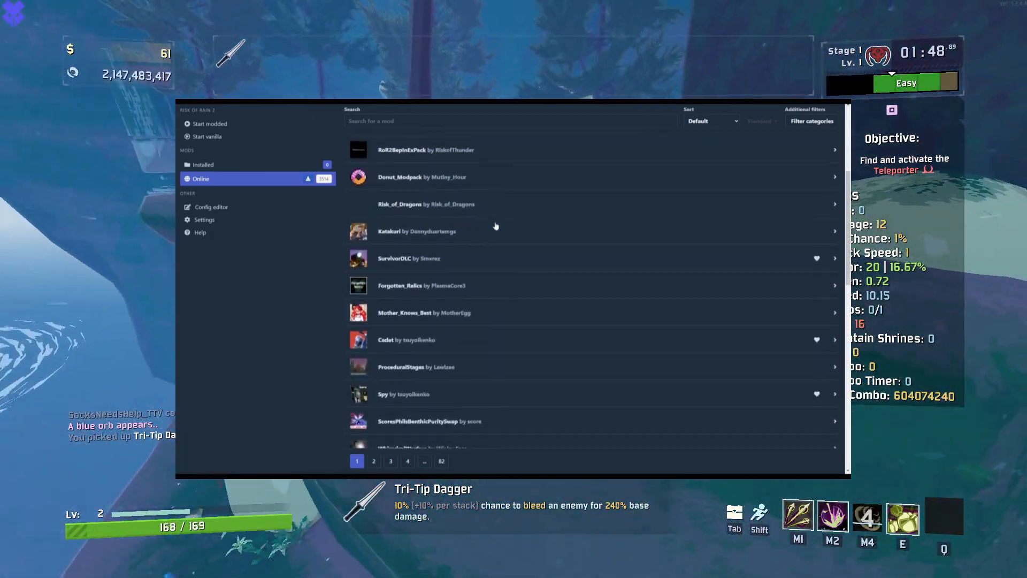
{"action": "scroll", "scroll_direction": "down", "scroll_amount": 3}
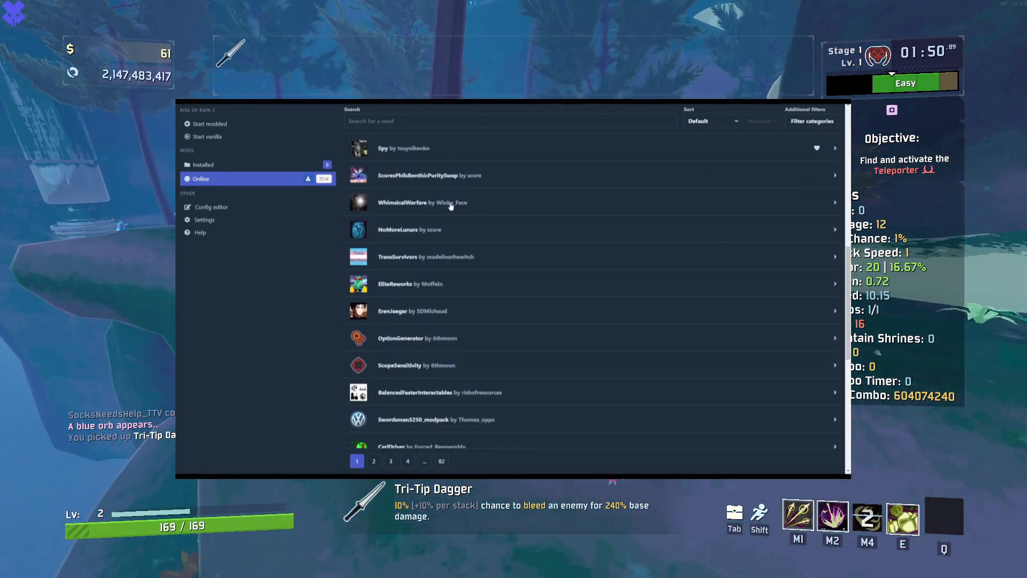
{"action": "left_click", "coordinate": [509, 121]}
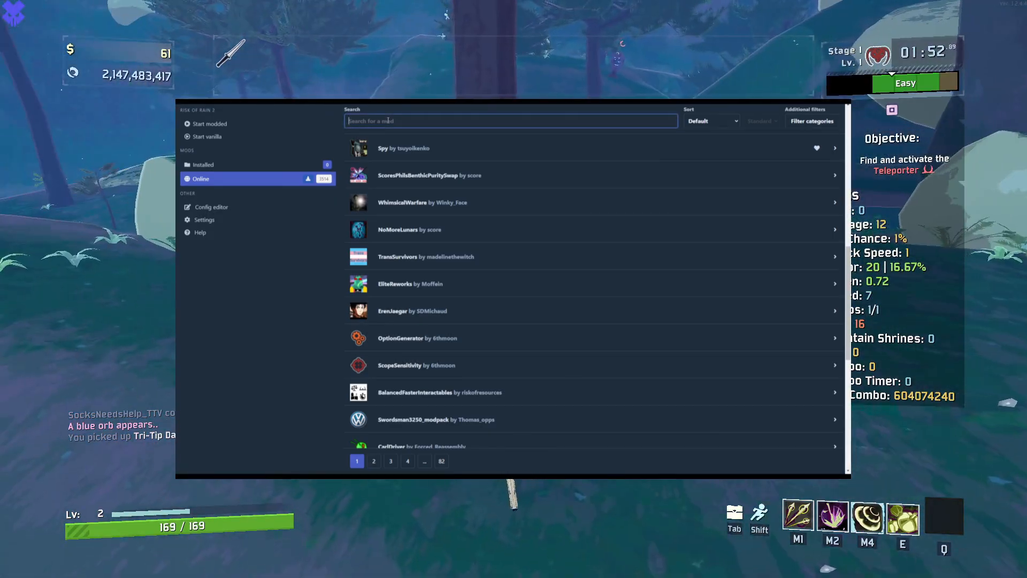
{"action": "type", "text": "Lookin"}
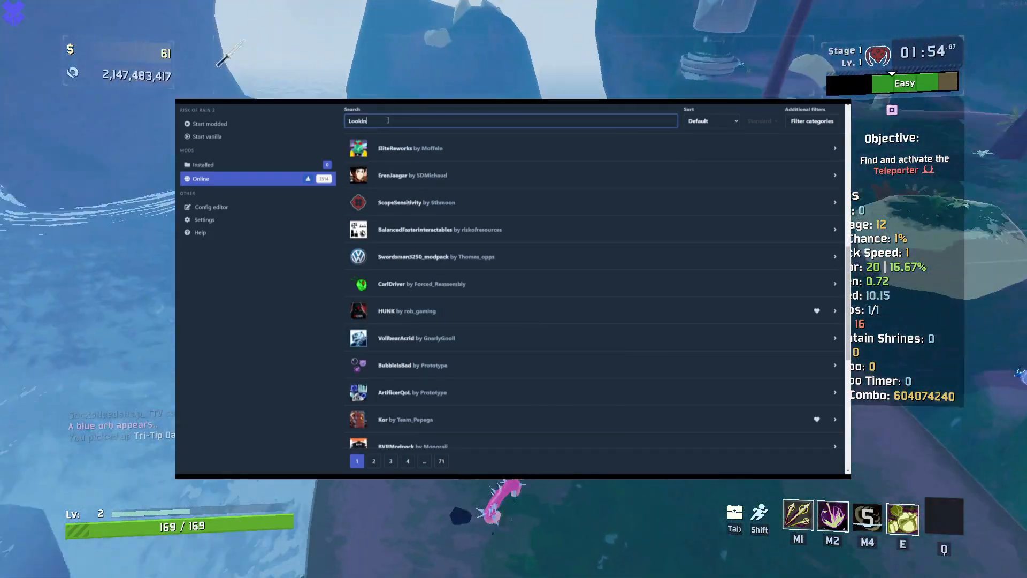
{"action": "type", "text": "g"}
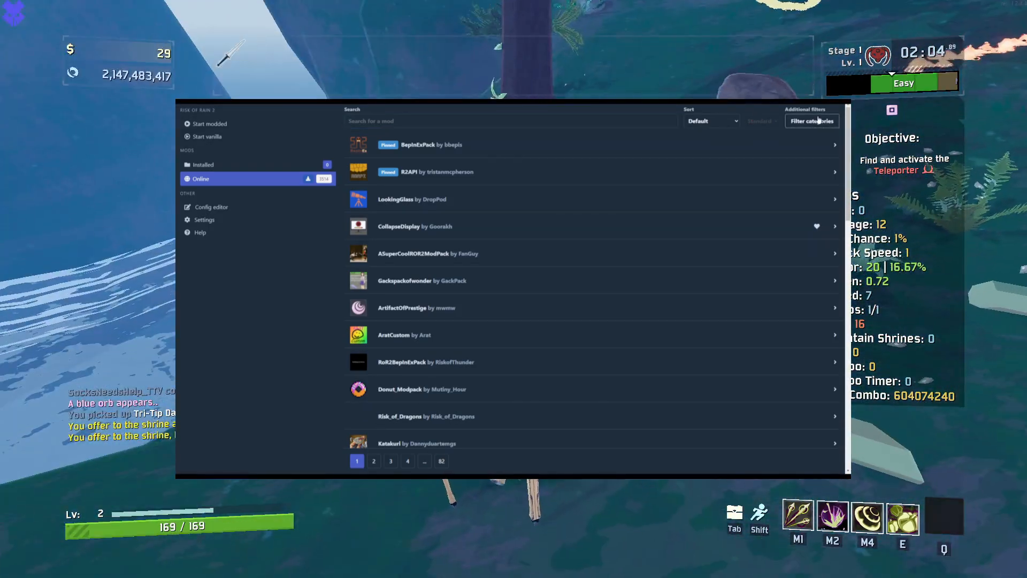
Filter the online mod list with 'goldp' down to GoldPortalLoop.
{"action": "left_click", "coordinate": [811, 121]}
{"action": "type", "text": "goldp"}
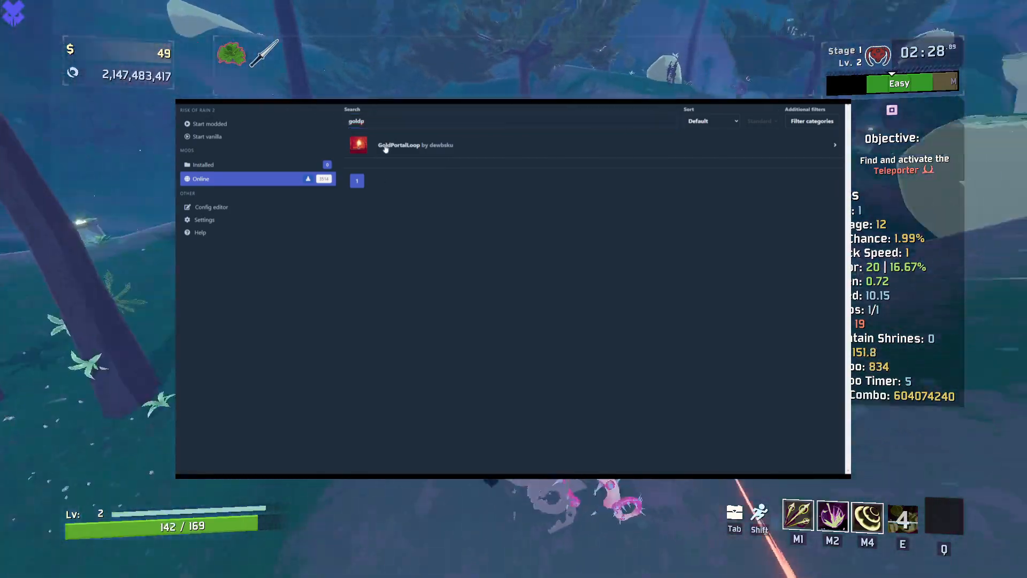
Expand GoldPortalLoop's details and start its download to get the version choice.
{"action": "left_click", "coordinate": [411, 145]}
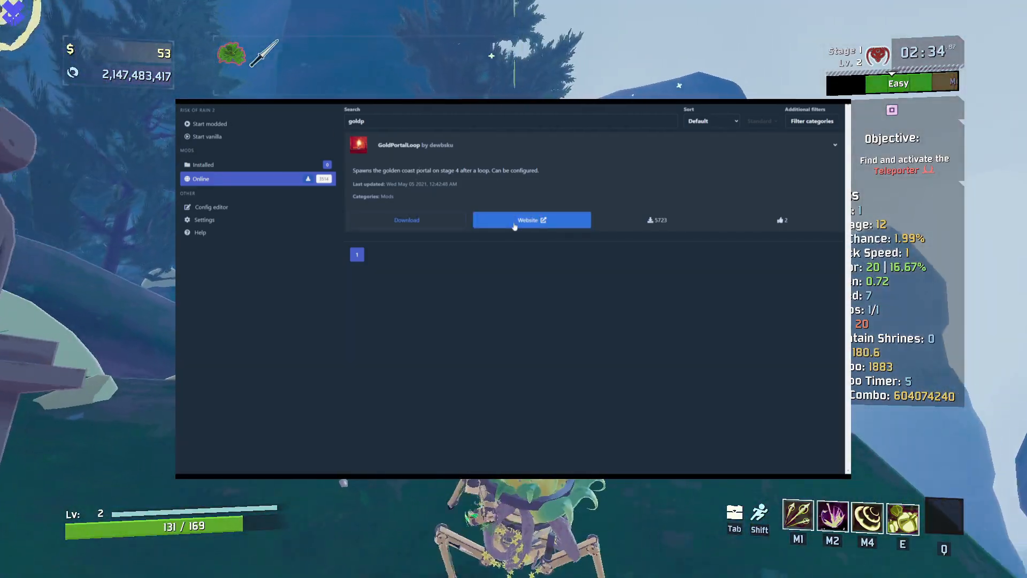
{"action": "left_click", "coordinate": [407, 220]}
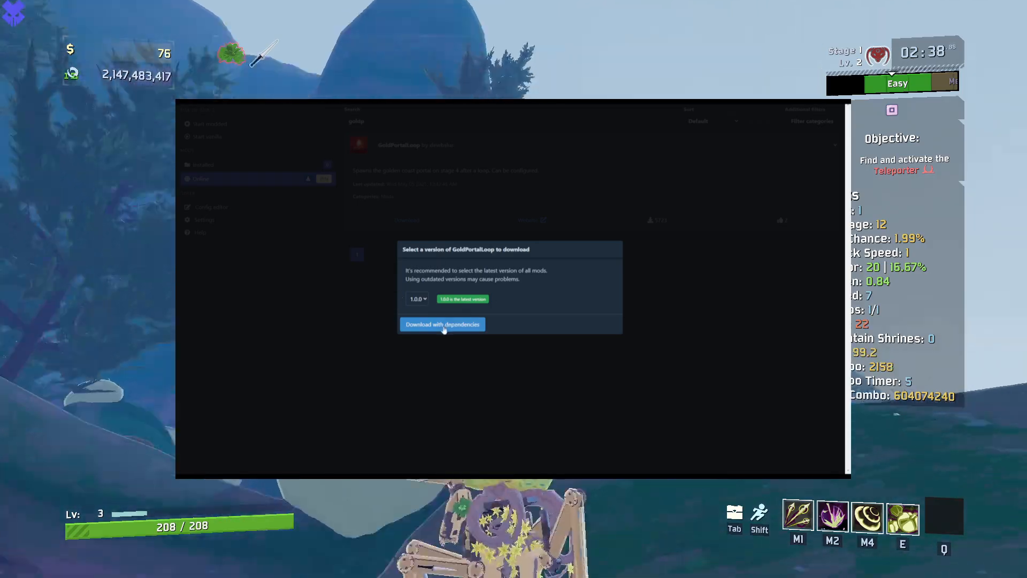
Download GoldPortalLoop 1.0.0 with its R2API dependency into the profile.
{"action": "left_click", "coordinate": [443, 325]}
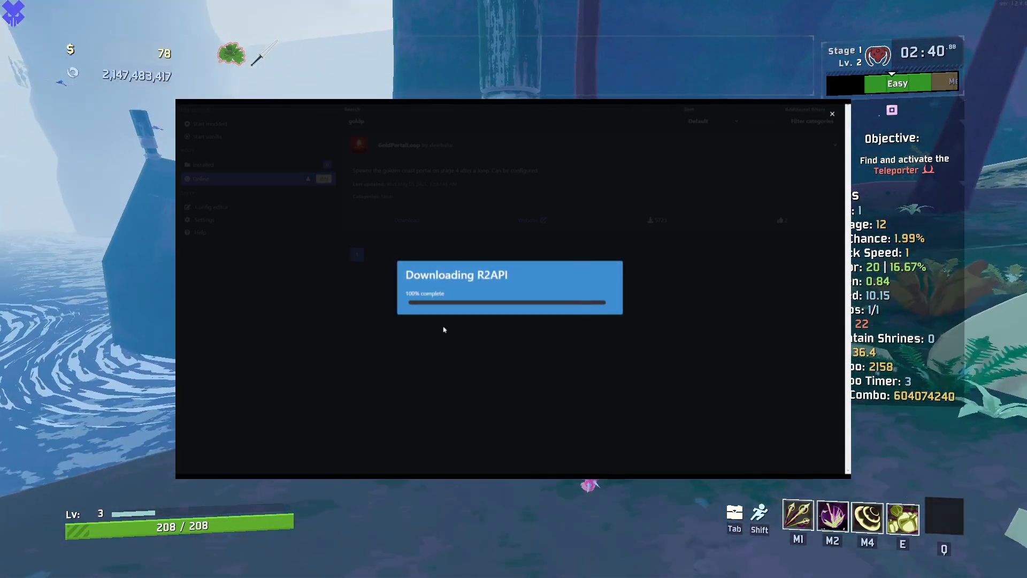
{"action": "left_click", "coordinate": [832, 113]}
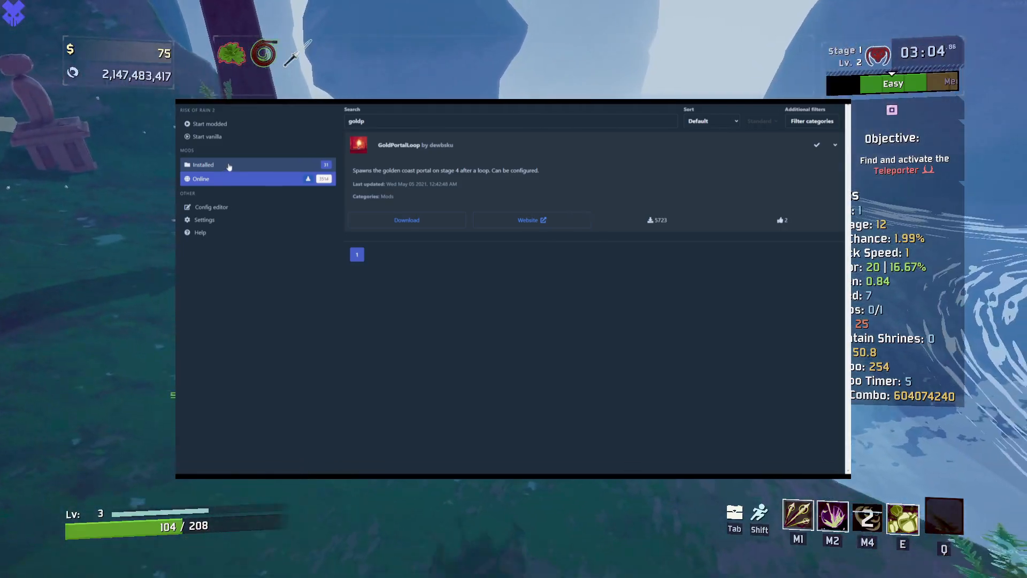
Review the Installed list to confirm GoldPortalLoop sits alongside BepInExPack, HookGenPatcher and R2API.
{"action": "left_click", "coordinate": [229, 165]}
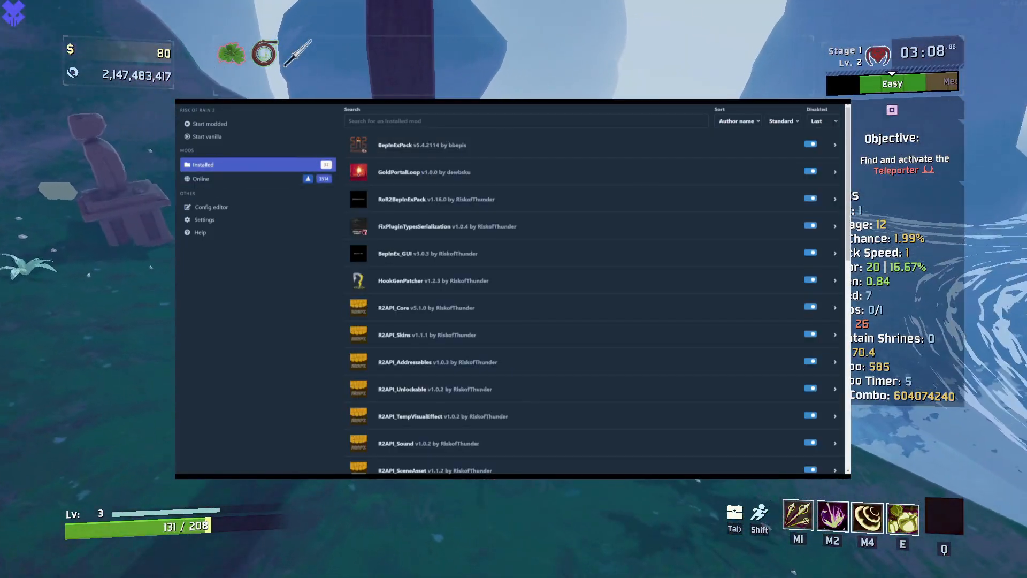
{"action": "scroll", "scroll_direction": "down", "scroll_amount": 3}
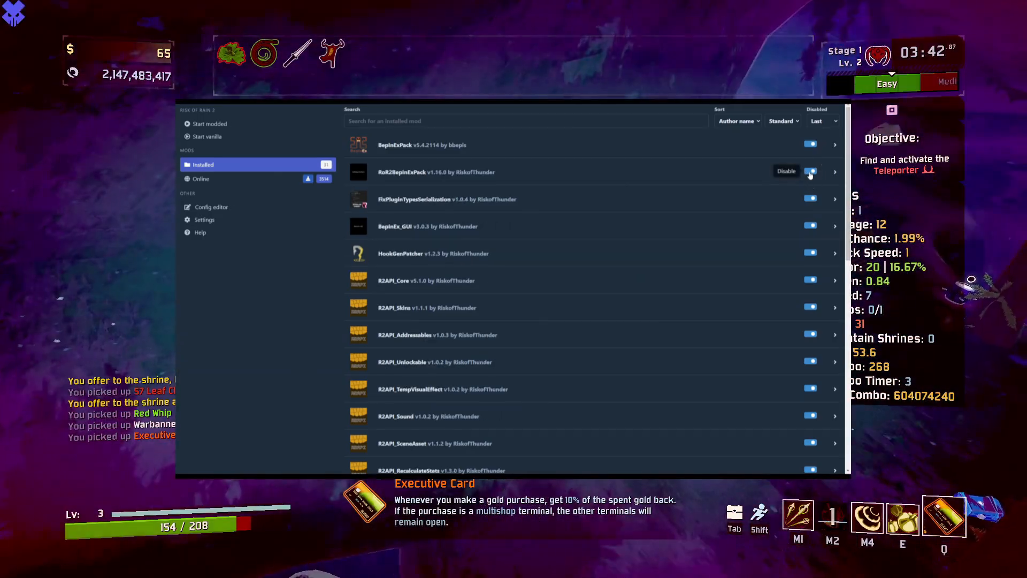
{"action": "scroll", "scroll_direction": "down", "scroll_amount": 3}
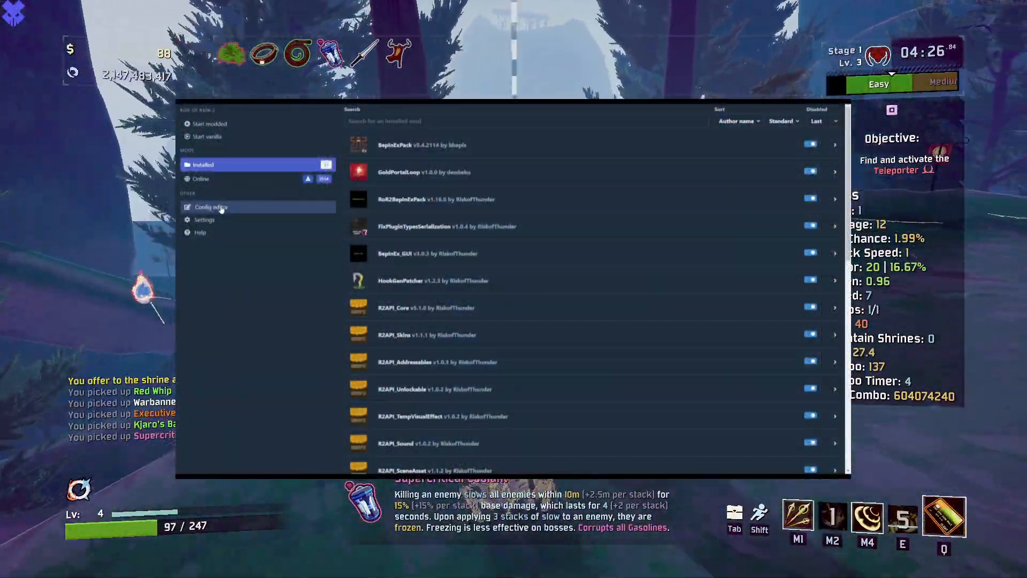
In the config editor, search 'Gold' to isolate GoldPortalLoop's config file.
{"action": "left_click", "coordinate": [208, 207]}
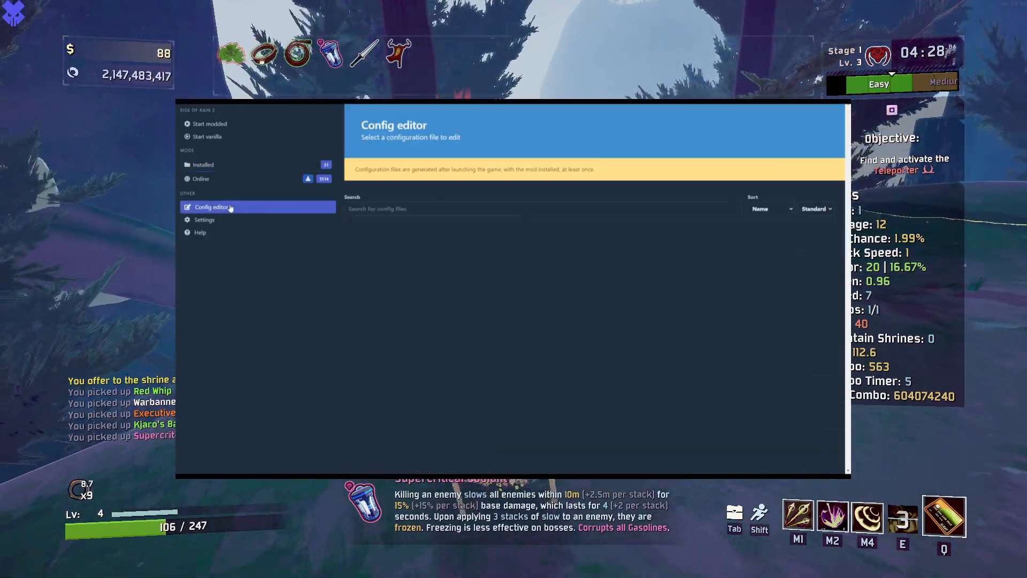
{"action": "left_click", "coordinate": [210, 207]}
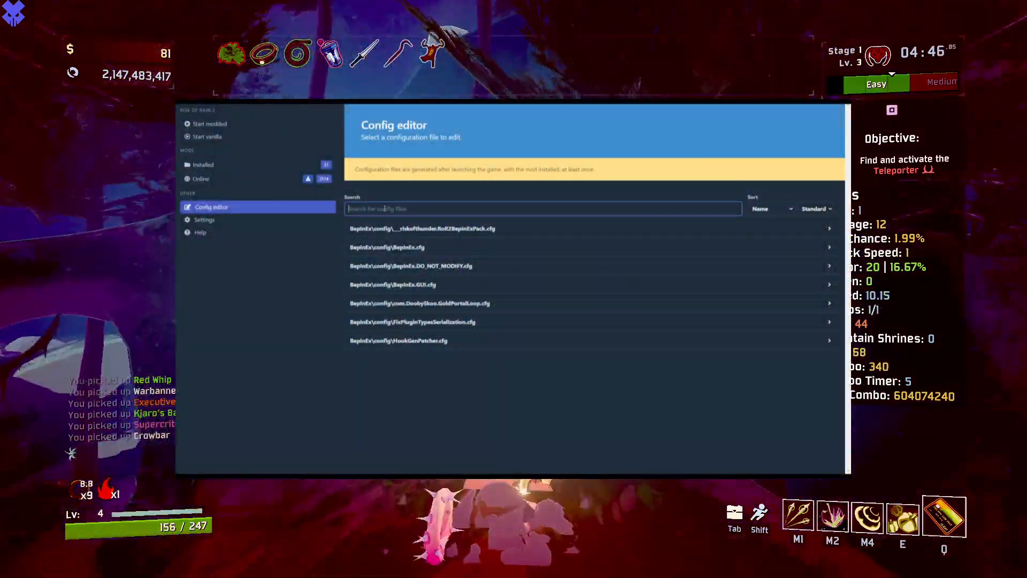
{"action": "type", "text": "Gold"}
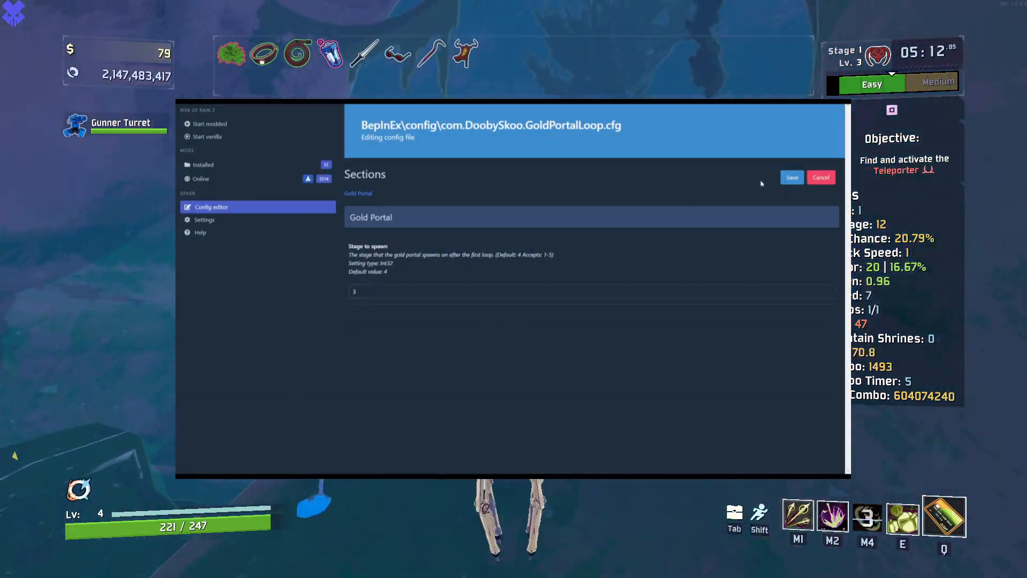
Save the gold portal spawn stage of 3 and return to the installed mods list.
{"action": "left_click", "coordinate": [821, 178]}
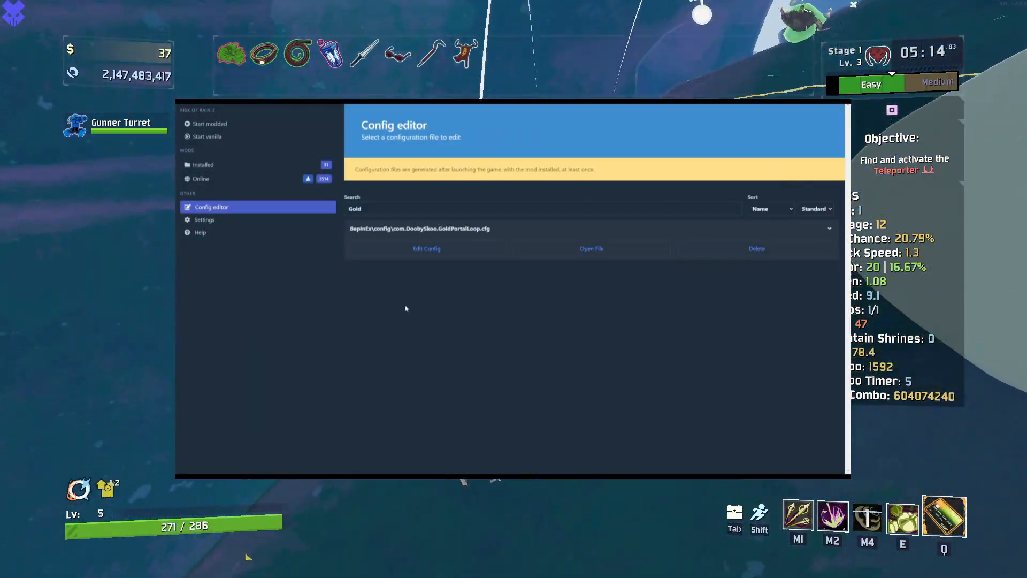
{"action": "left_click", "coordinate": [204, 165]}
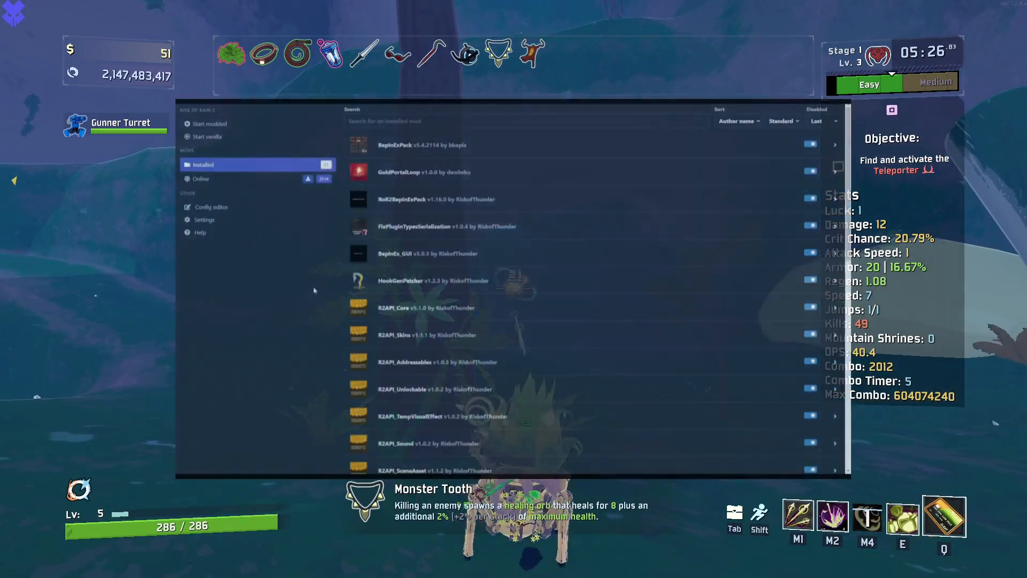
Browse the manager settings down to the Export profile as a code option.
{"action": "left_click", "coordinate": [204, 220]}
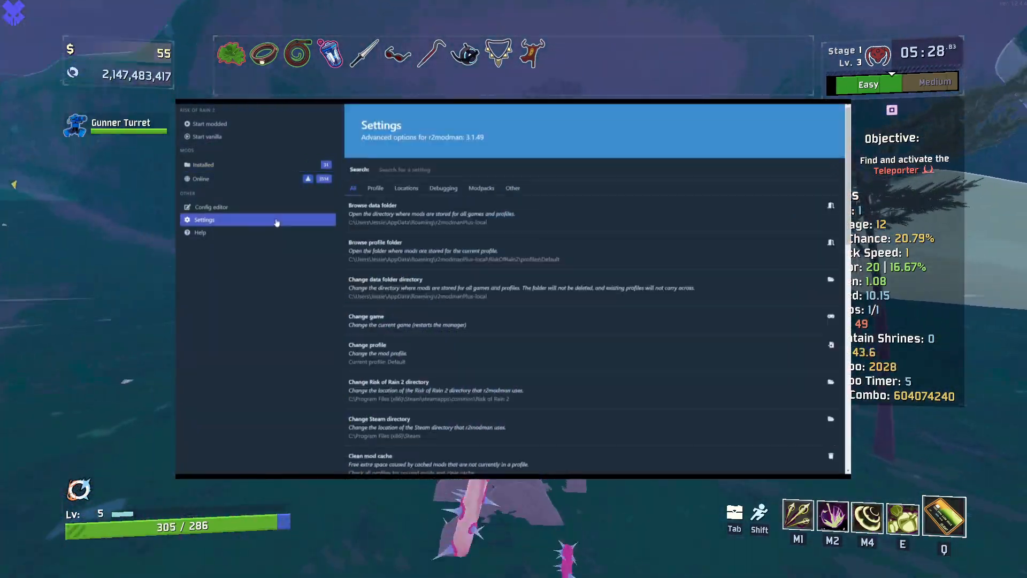
{"action": "scroll", "scroll_direction": "down", "scroll_amount": 3}
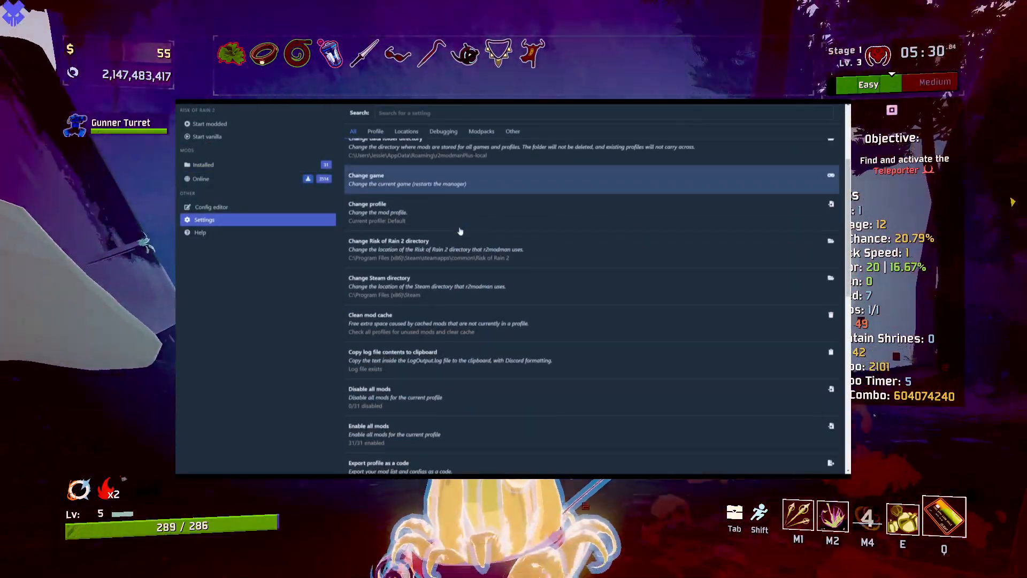
{"action": "scroll", "scroll_direction": "down", "scroll_amount": 3}
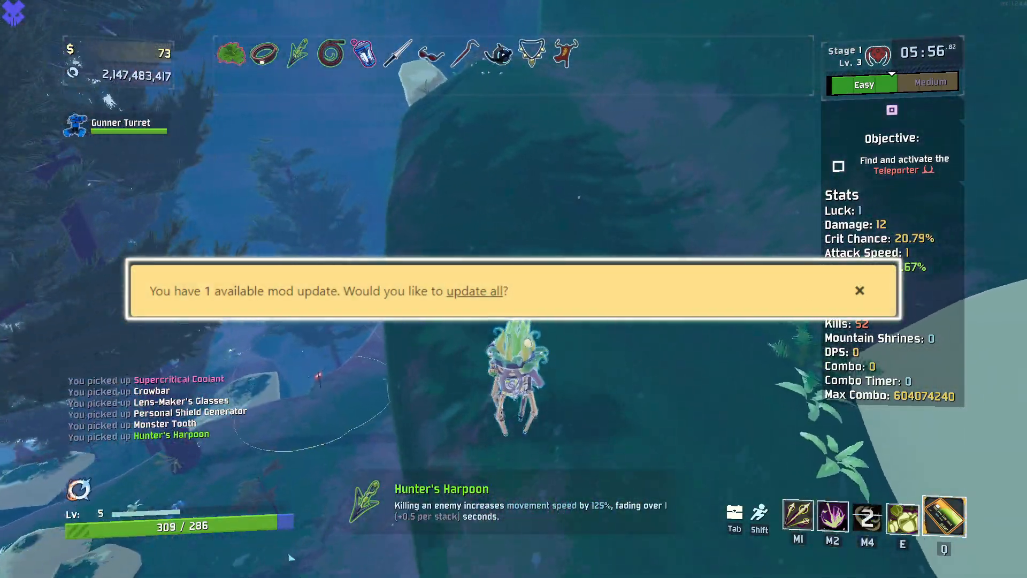
Dismiss the mod update notice before heading to profile selection.
{"action": "left_click", "coordinate": [860, 291]}
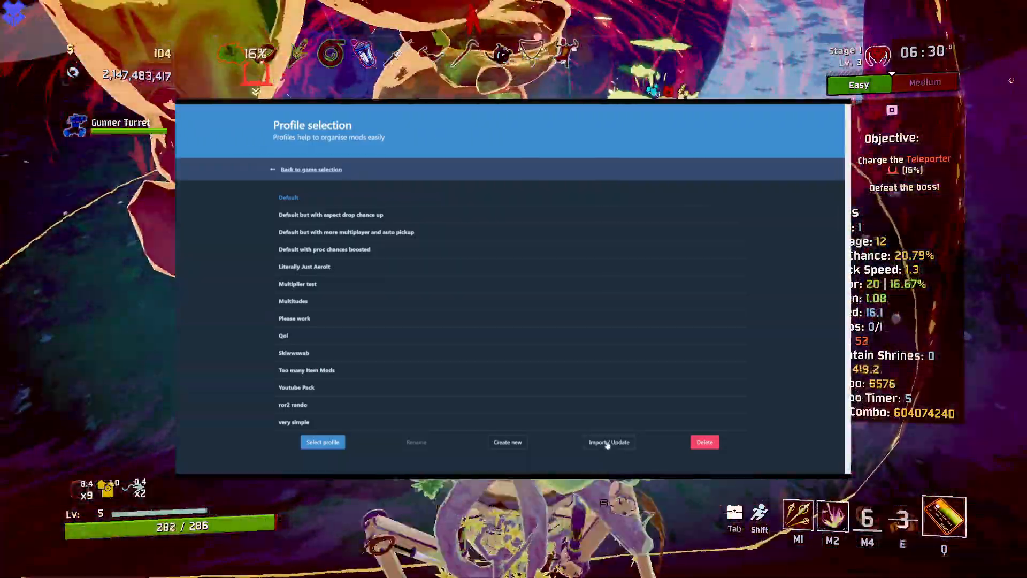
Import a new profile from code 0190aedf-17b5-110a-8bd7-8bc2f29d004f.
{"action": "left_click", "coordinate": [609, 442]}
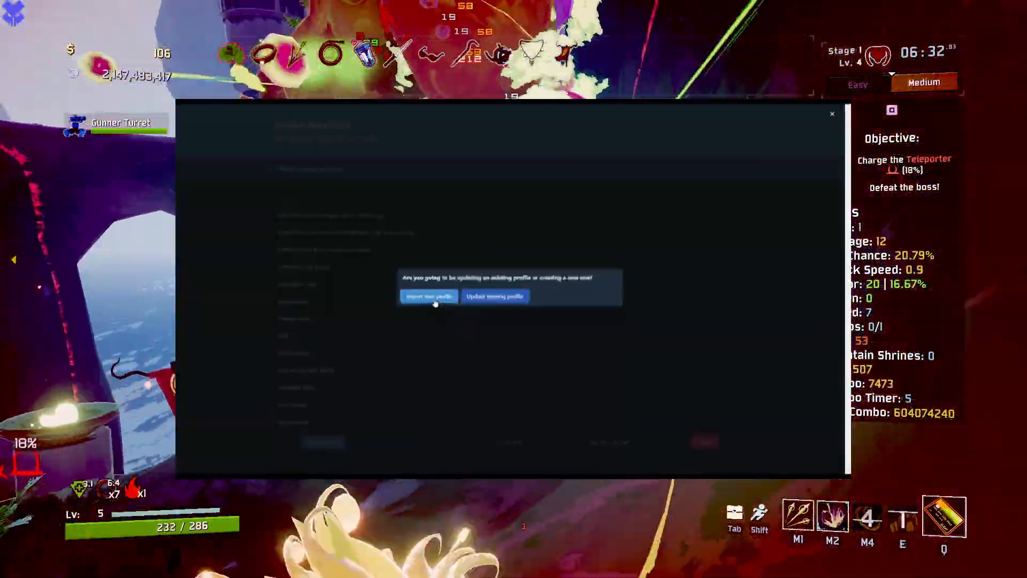
{"action": "left_click", "coordinate": [428, 296]}
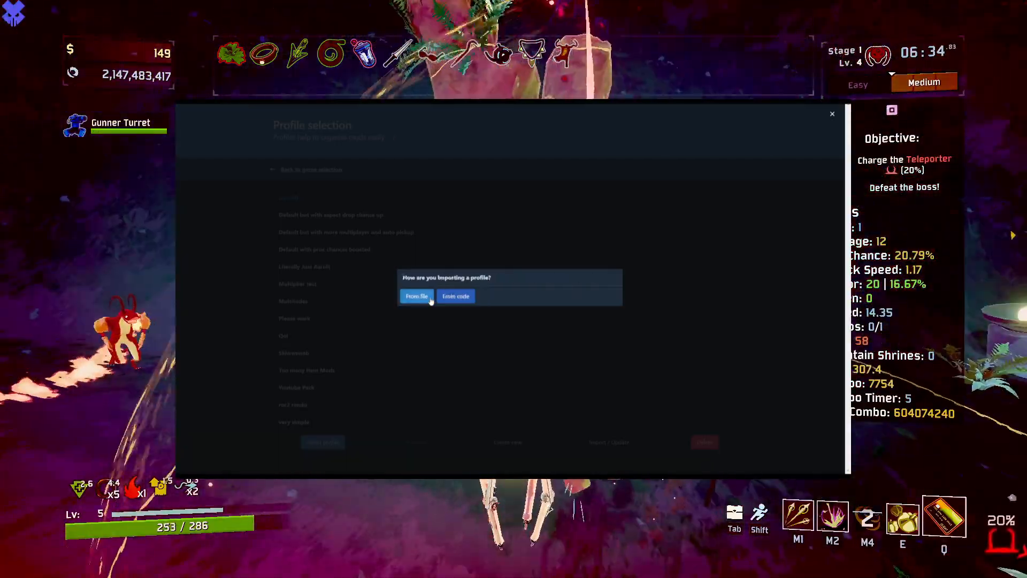
{"action": "left_click", "coordinate": [456, 295]}
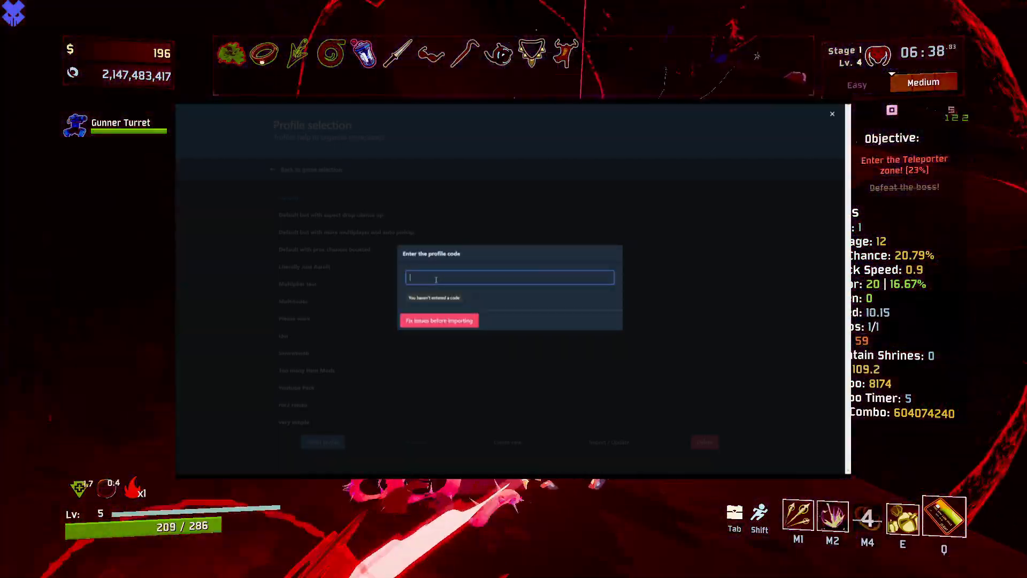
{"action": "type", "text": "0190aedf-17b5-110a-8bd7-8bc2f29d004f"}
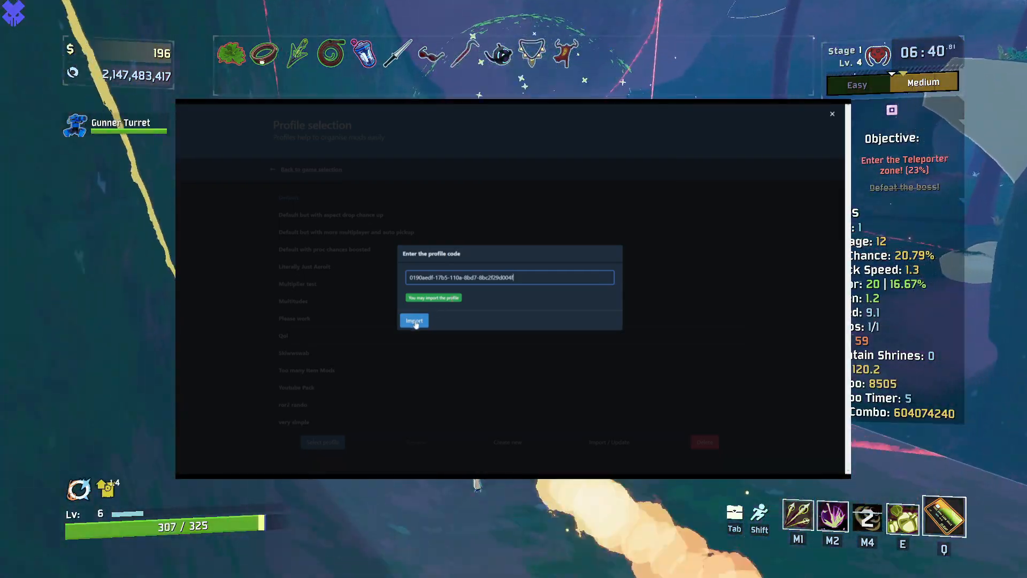
{"action": "left_click", "coordinate": [413, 321]}
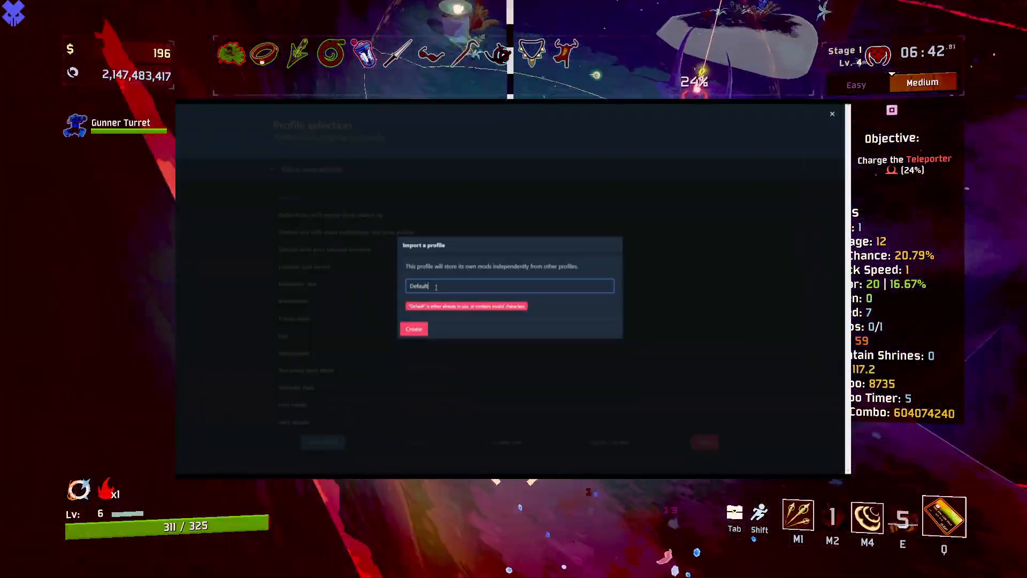